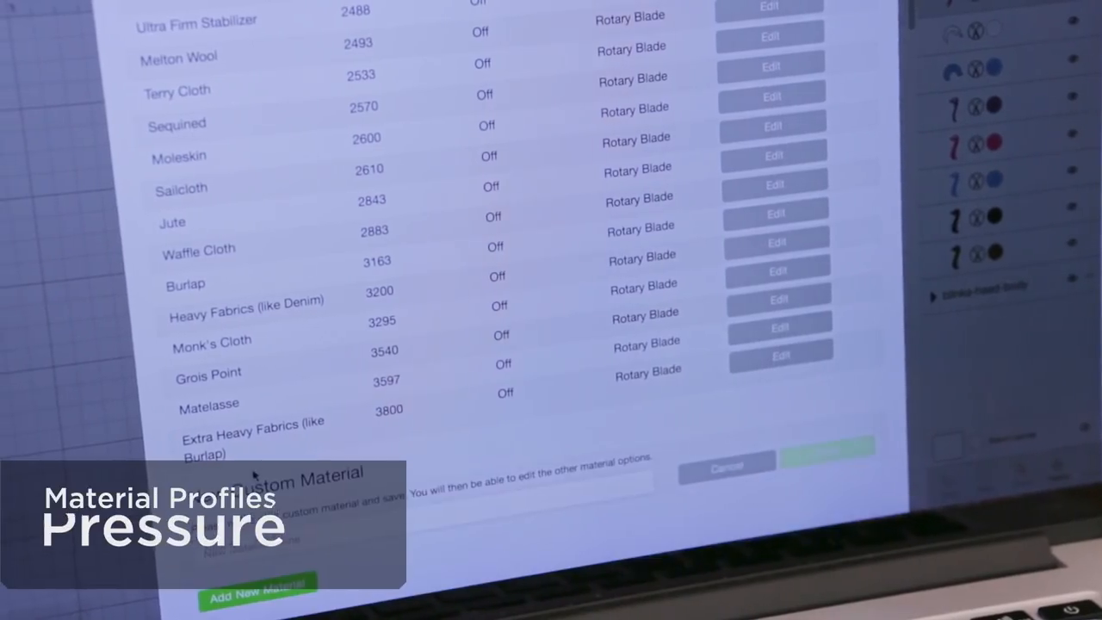
- Name the new custom material chipboard .8mm
left_click(257, 594)
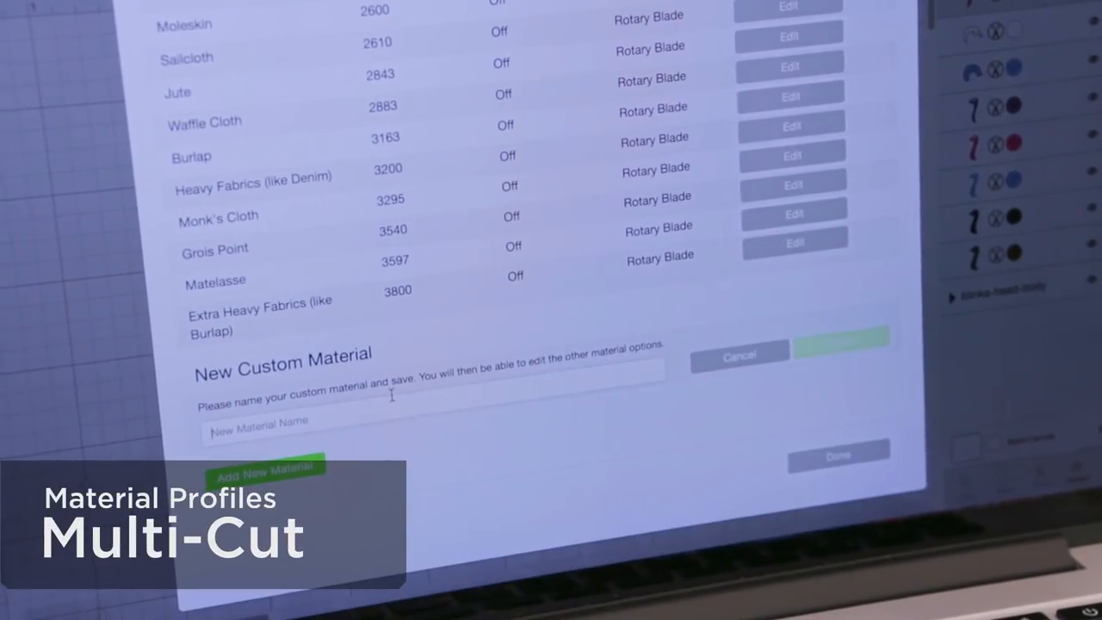
type("chipboard .8mm")
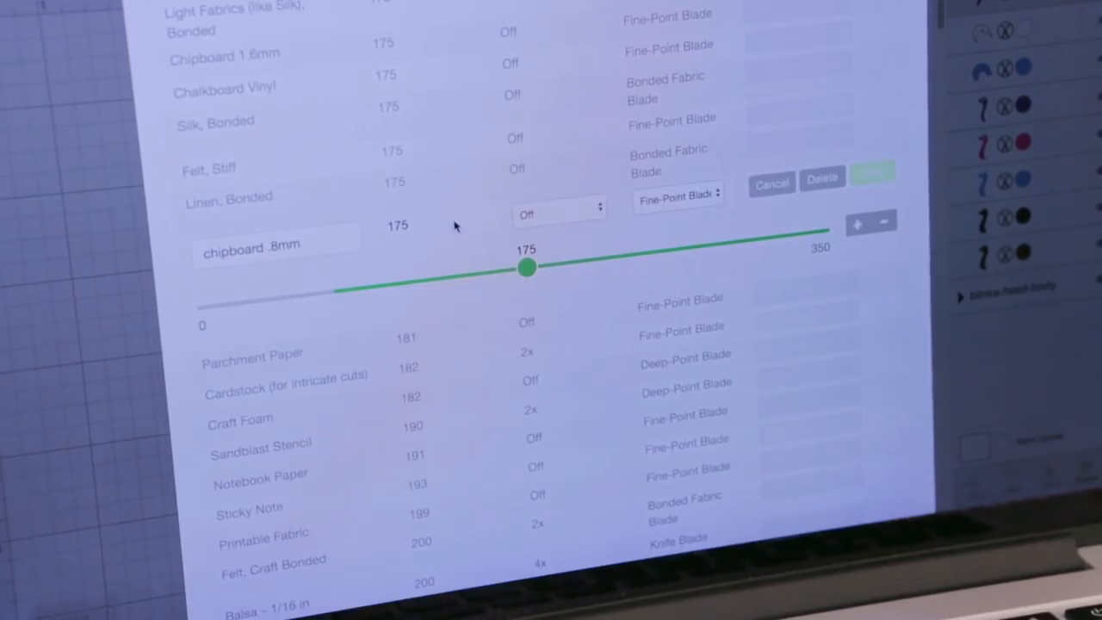
- Raise its cut pressure to the 350 maximum and choose a multi-cut pass count
left_click_drag(527, 269, 579, 261)
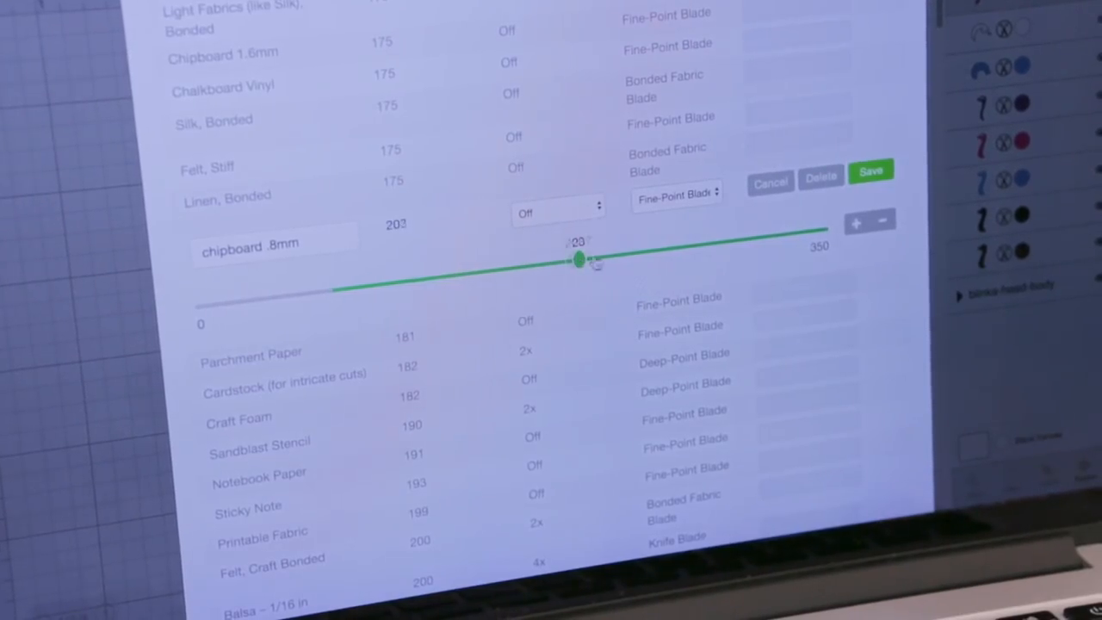
left_click_drag(578, 262, 825, 231)
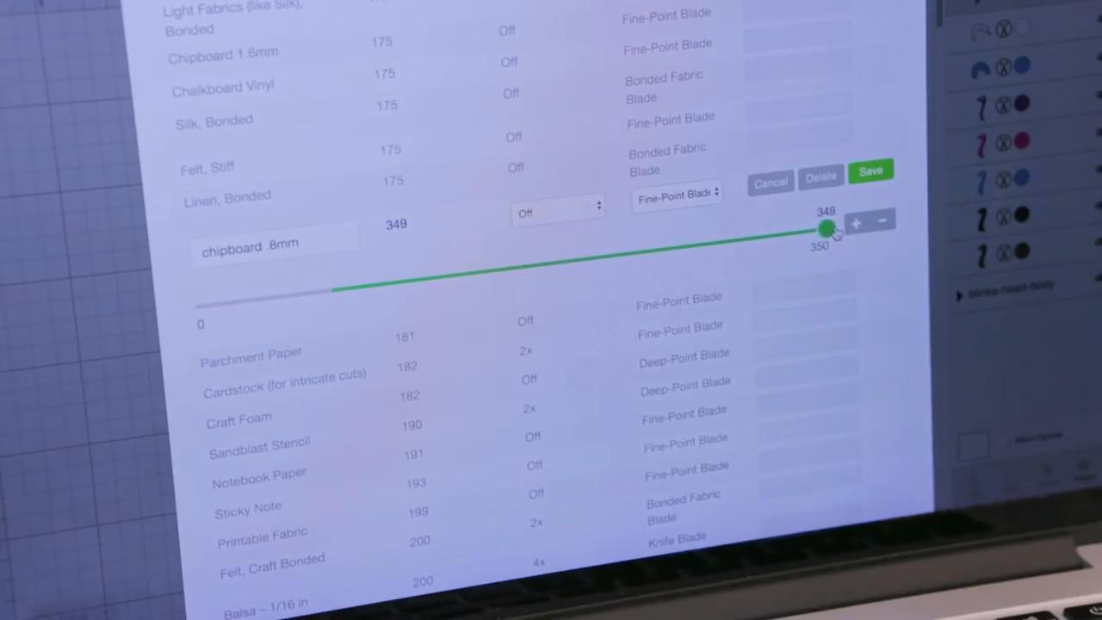
left_click(554, 213)
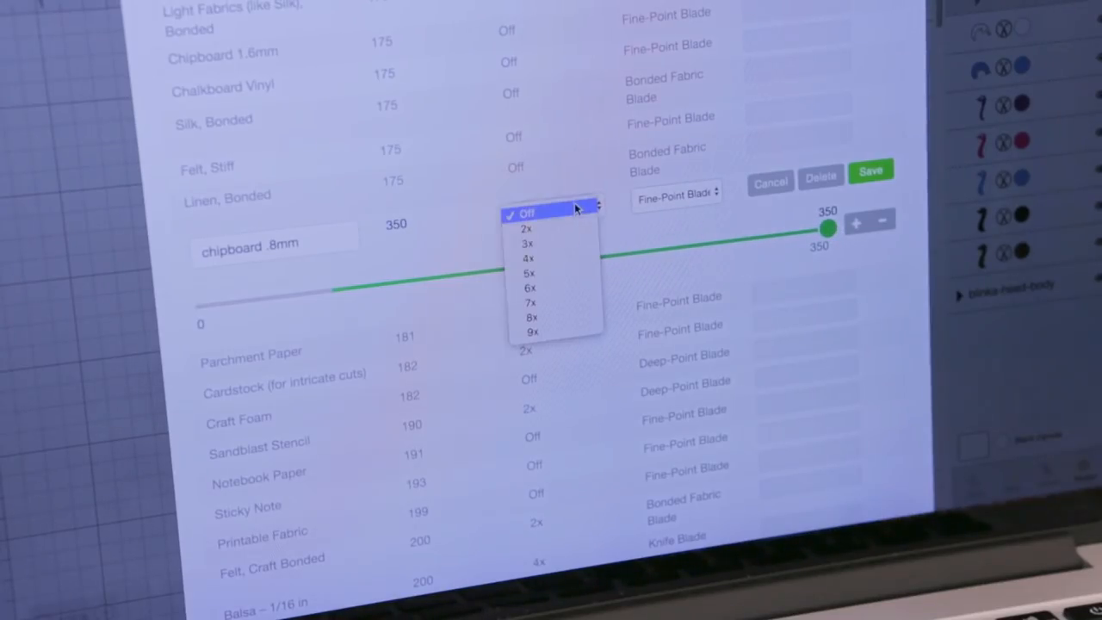
mouse_move(529, 245)
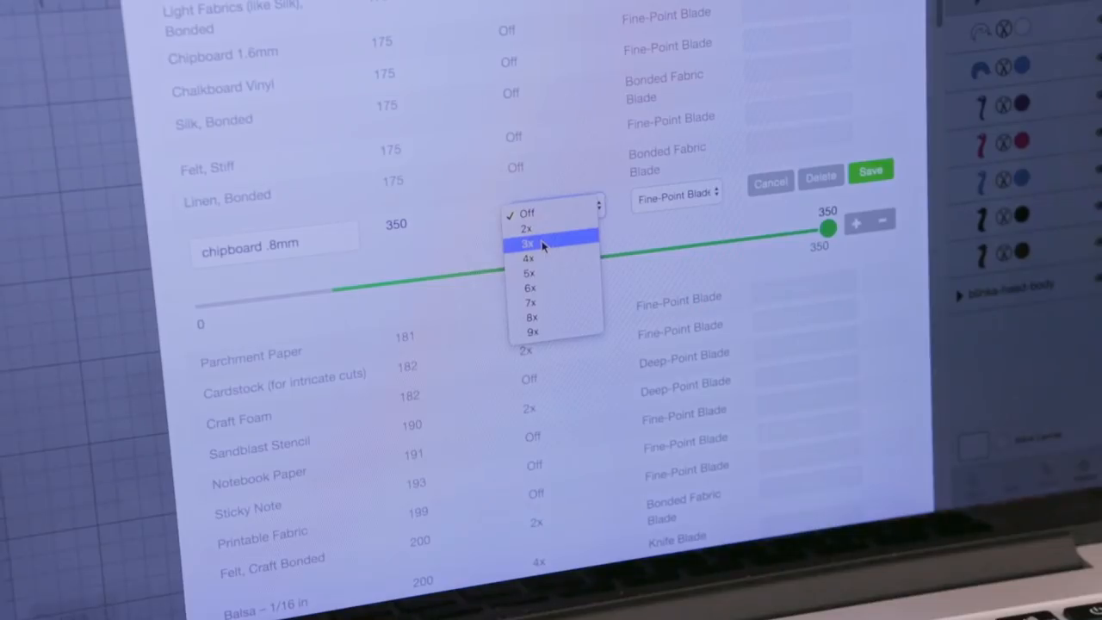
left_click(527, 214)
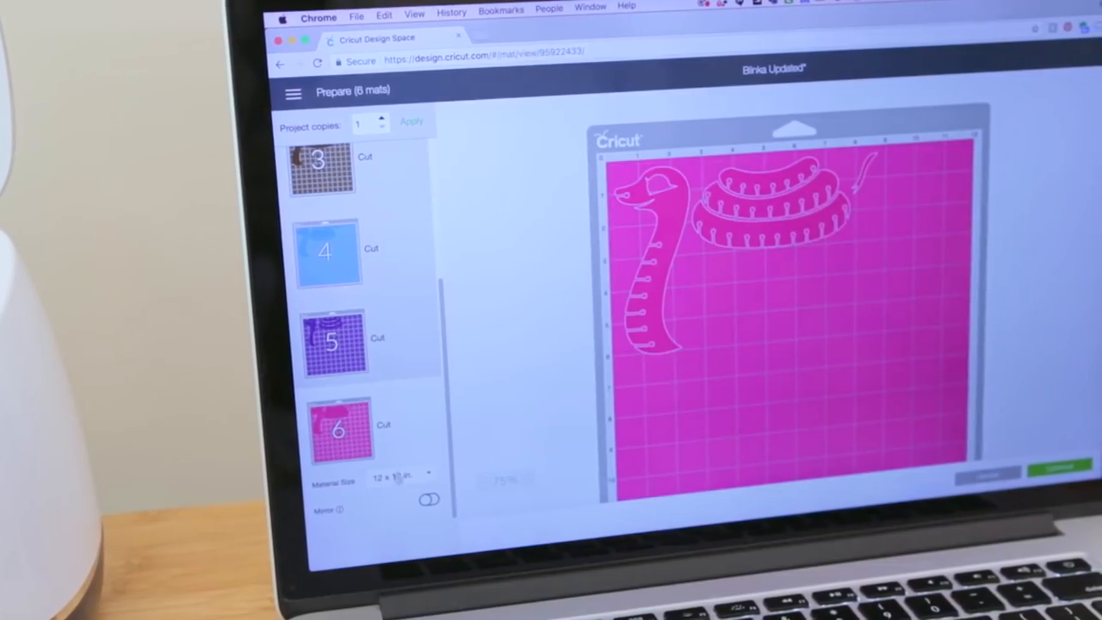
- Move the snake piece from the pink mat onto a brand-new mat of its own
left_click(403, 424)
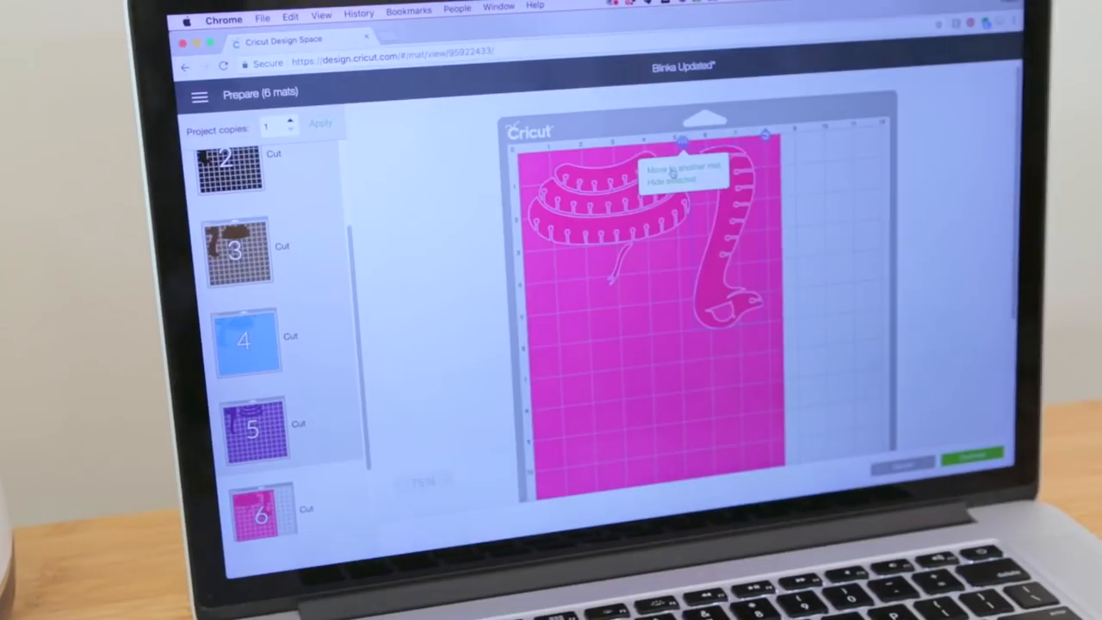
left_click(682, 170)
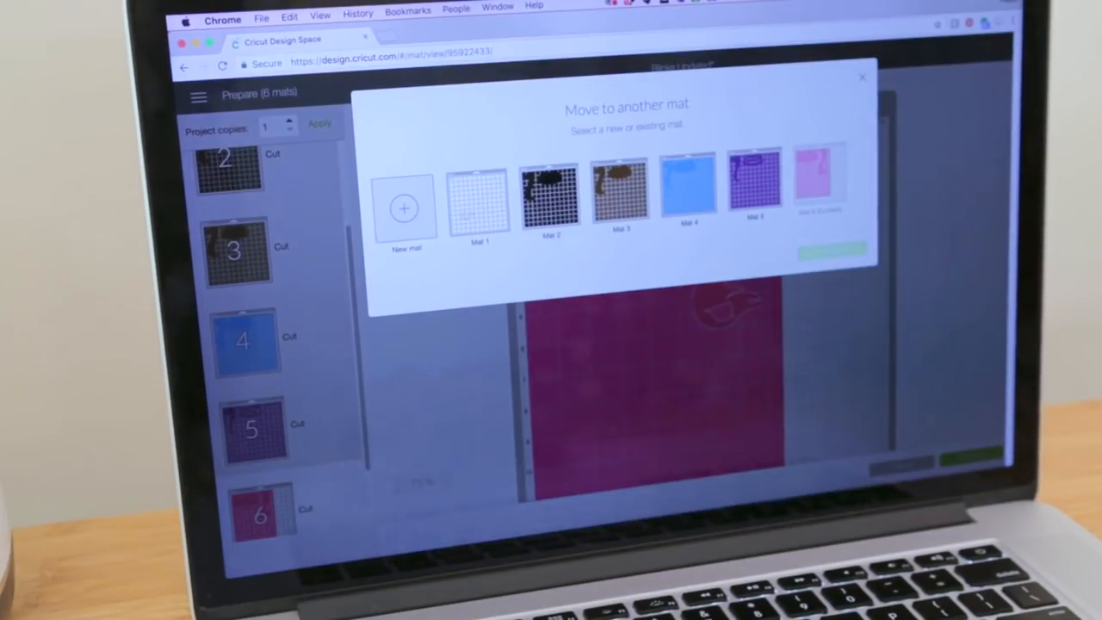
left_click(403, 208)
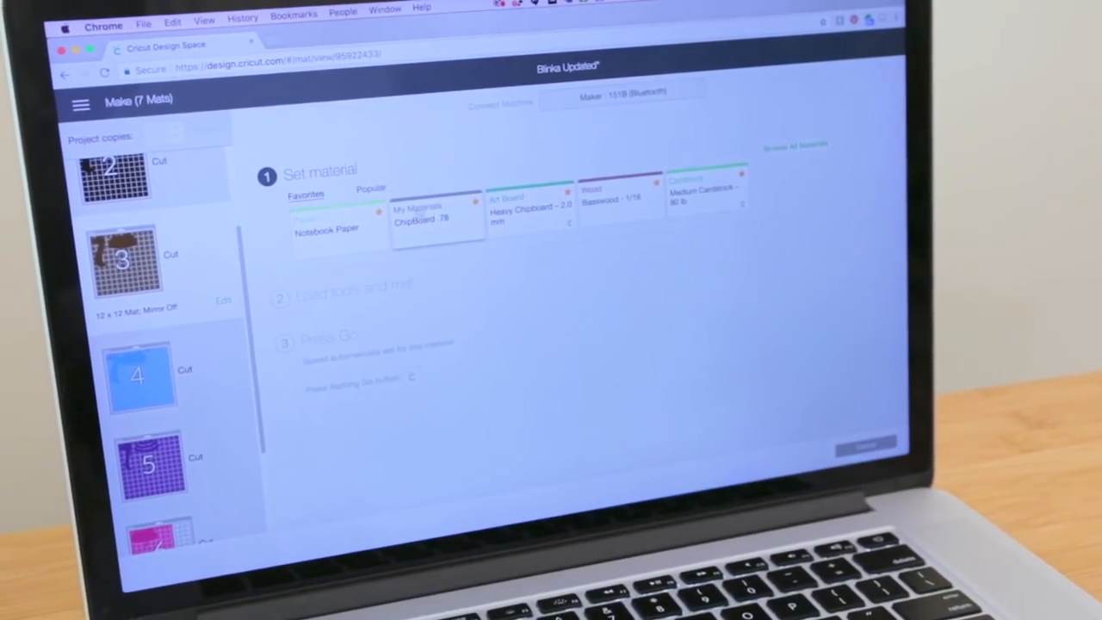
- Search the full material list for 'chi' and choose chipboard .8mm as the cut material
left_click(791, 145)
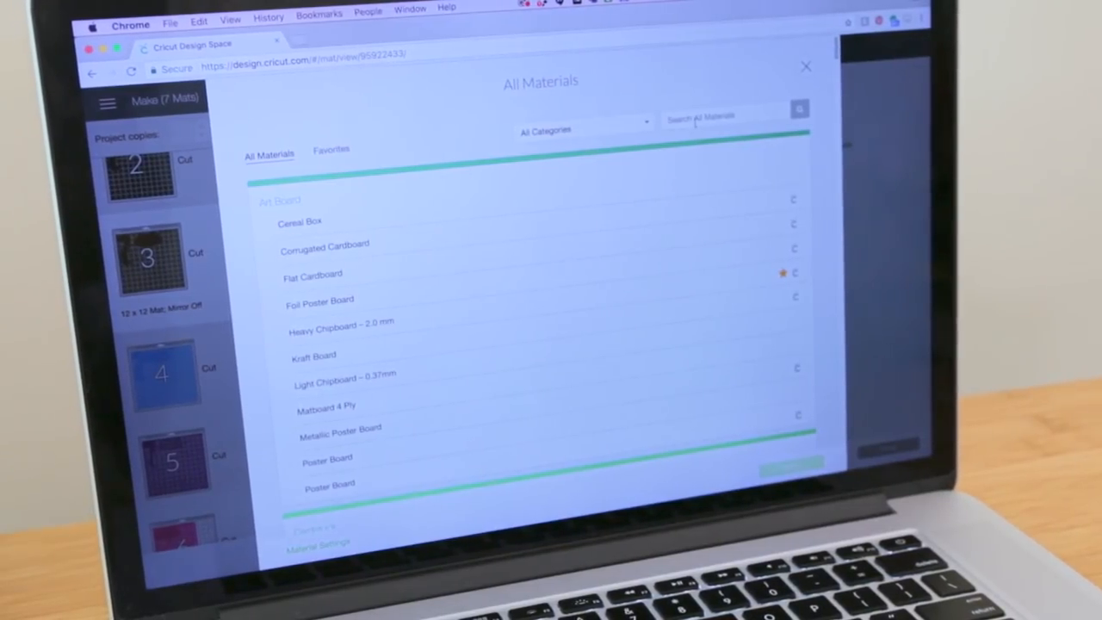
type("chip")
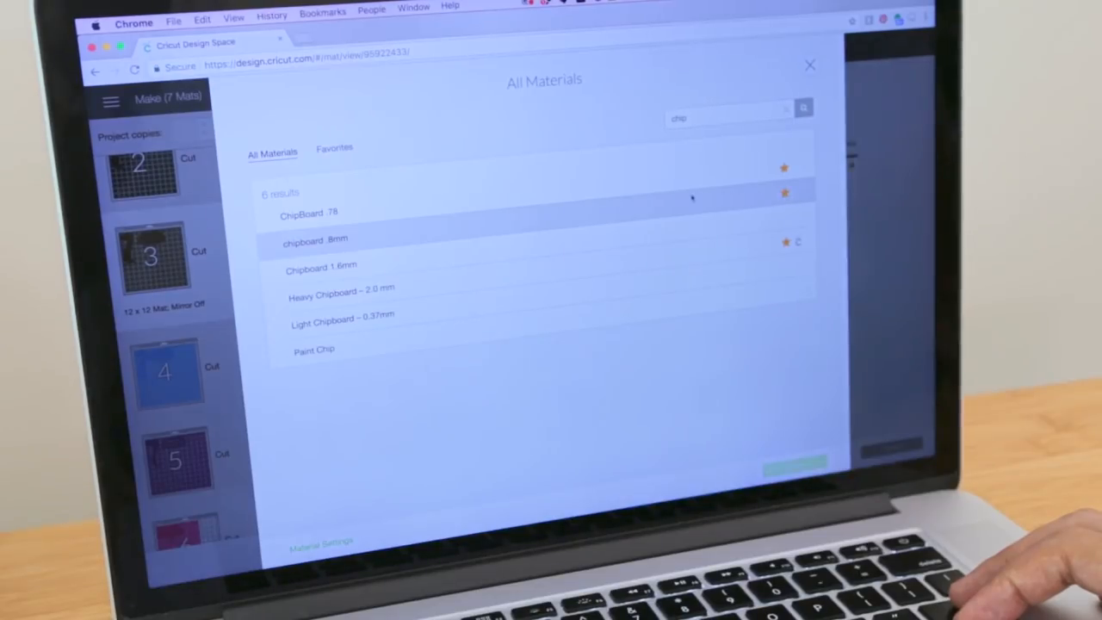
left_click(314, 239)
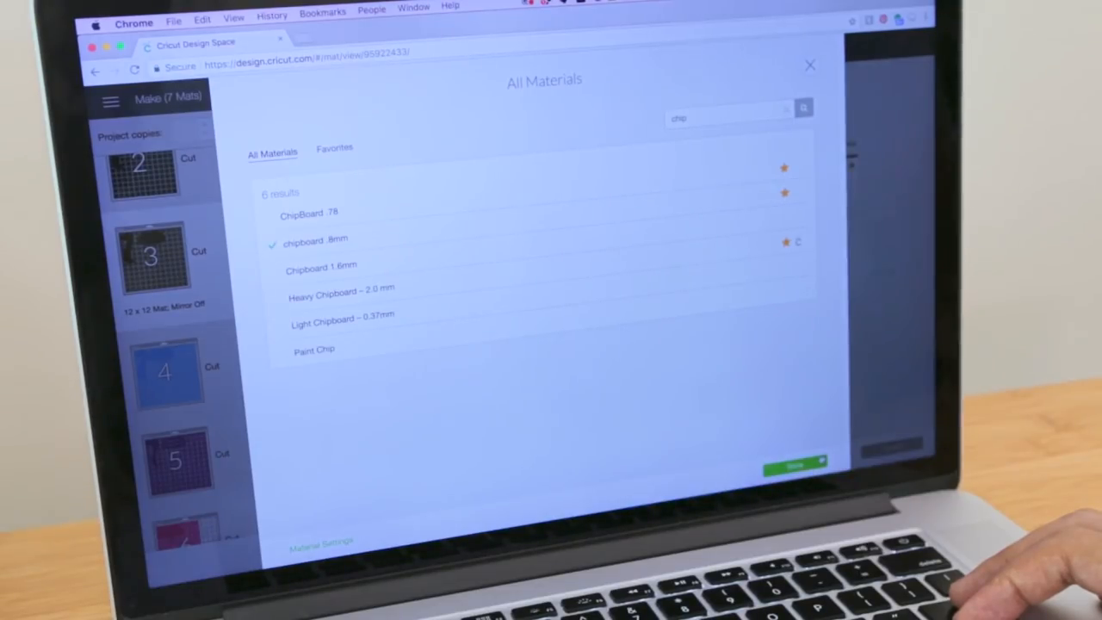